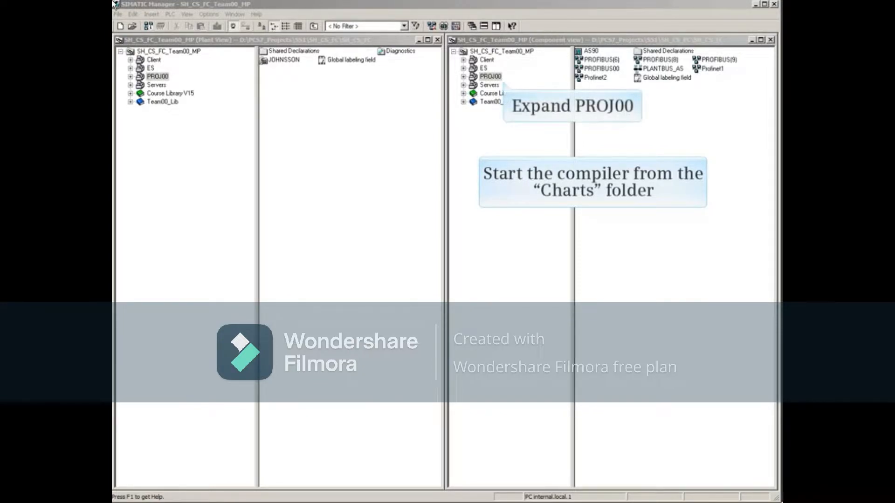
Step: Expand PROJ00 > AS90 > CPU 410-5H in the component view to reveal AS05_PROG
left_click(489, 76)
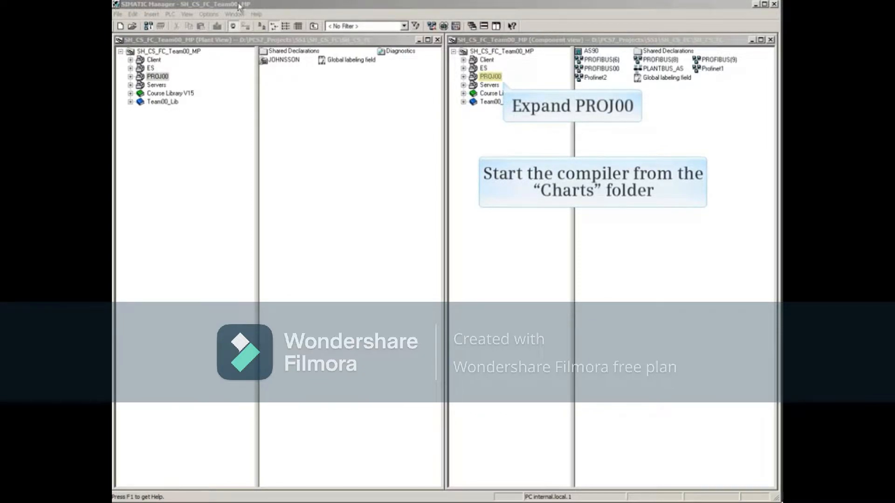
left_click(463, 76)
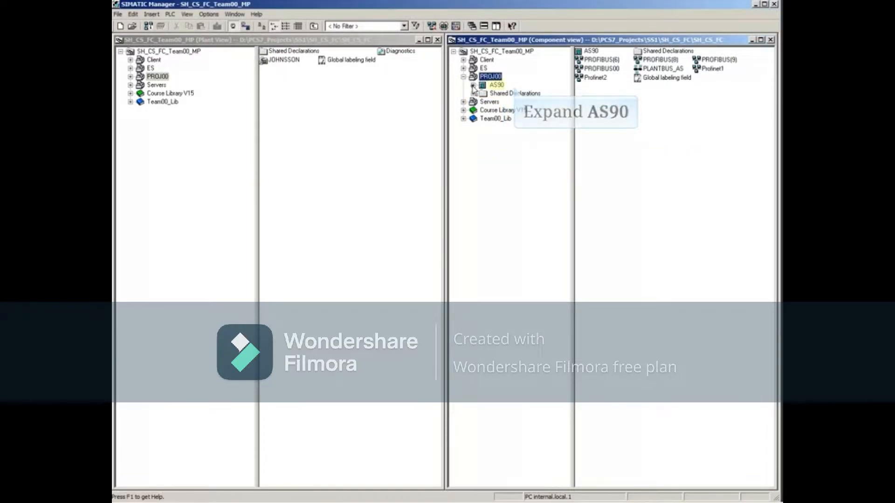
left_click(471, 85)
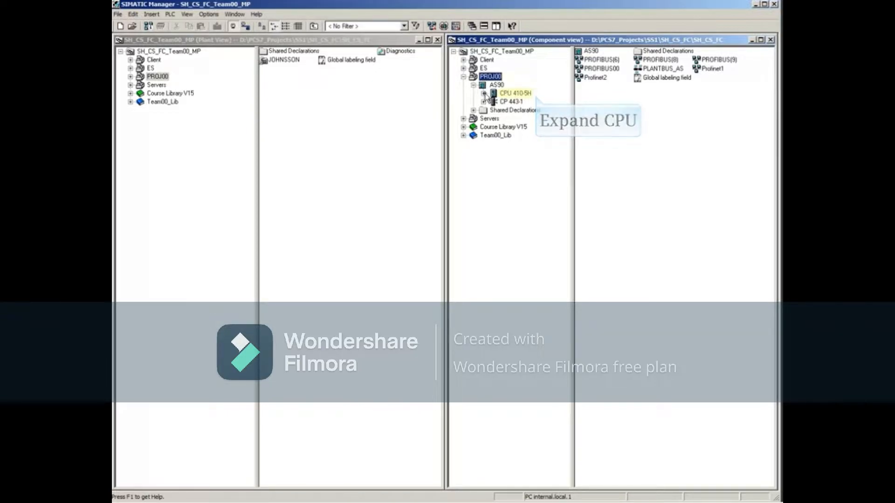
left_click(483, 93)
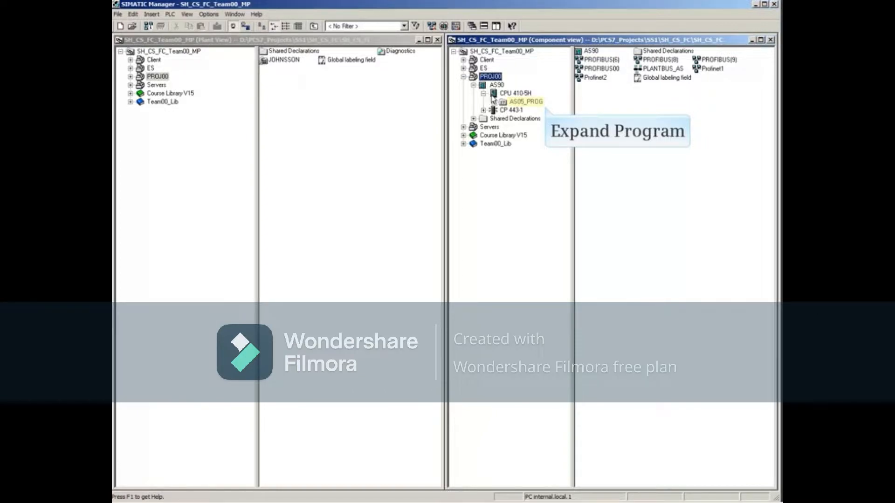
Step: Compile all CFC charts via the Charts folder's context menu in AS05_PROG
right_click(529, 124)
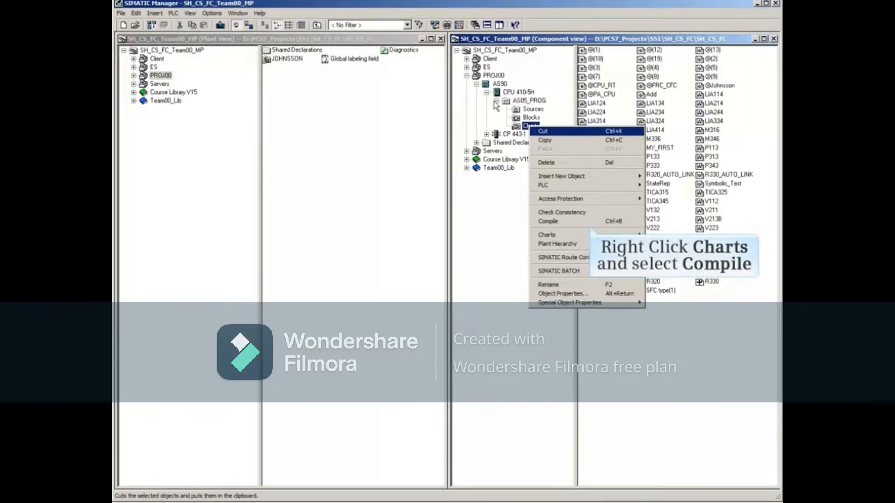
mouse_move(547, 222)
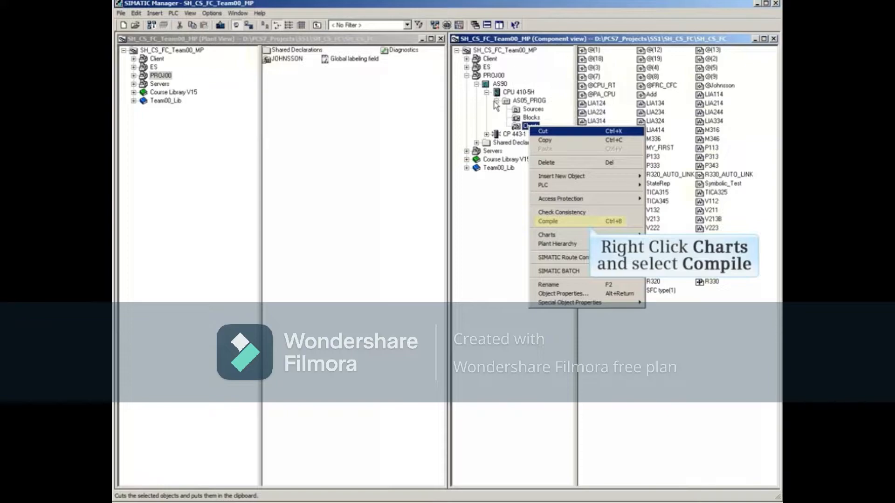
left_click(547, 221)
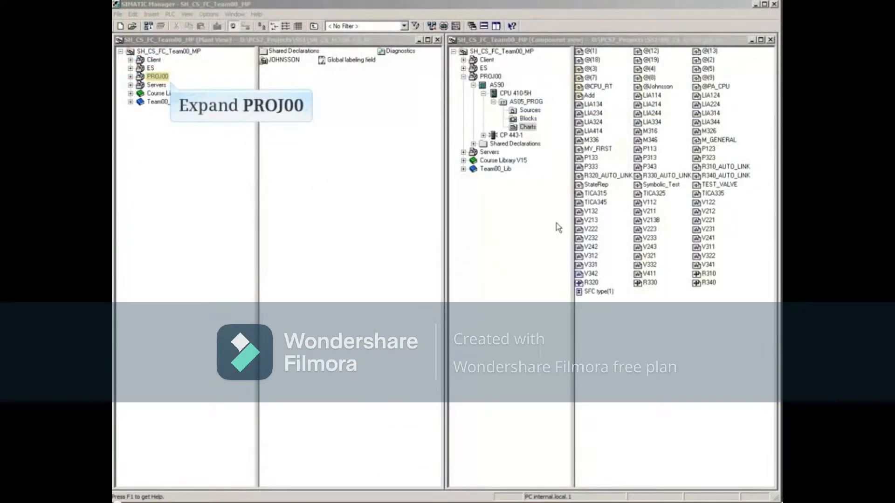
Step: Expand the plant hierarchy PROJ00 > JOHNSSON > REACTORS > R310 and select the HEAT unit
left_click(131, 76)
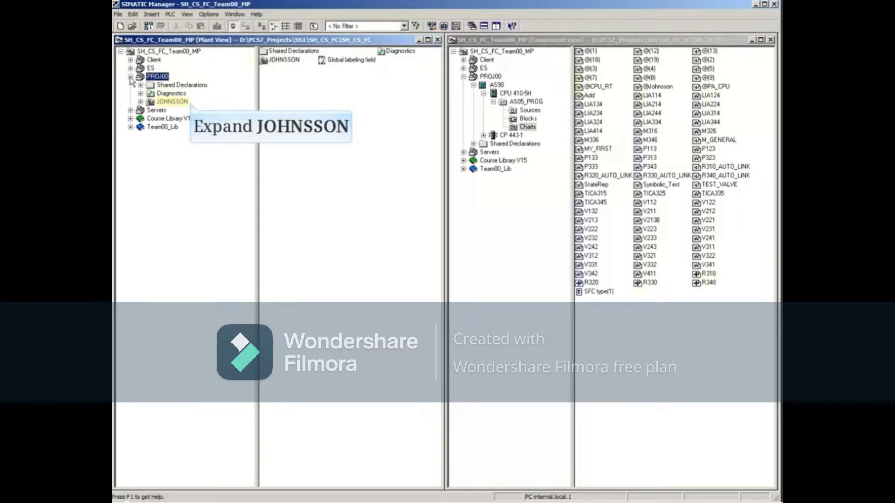
left_click(141, 102)
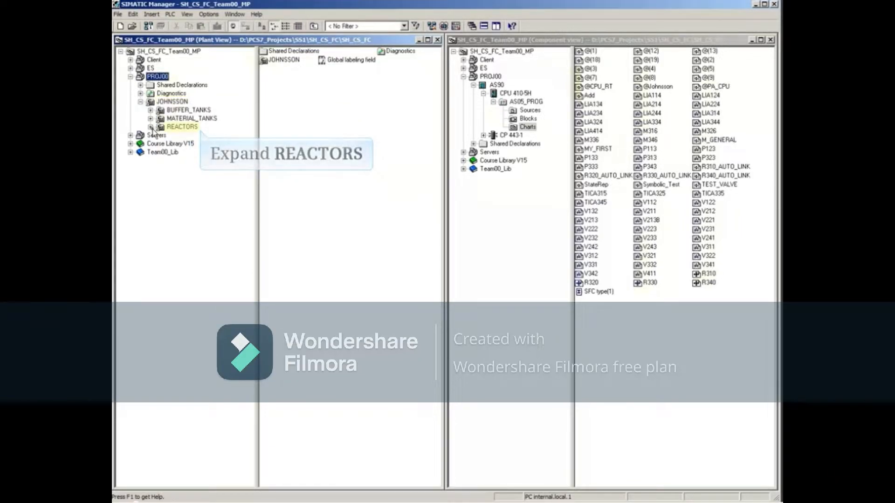
left_click(151, 126)
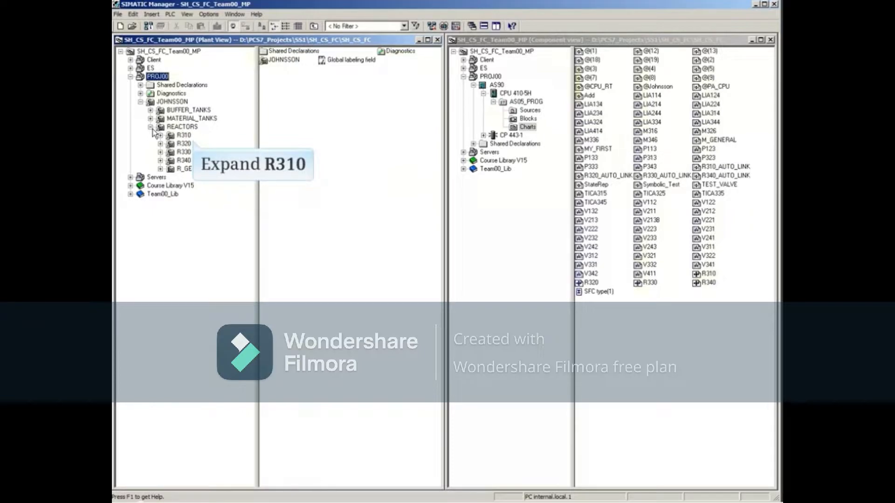
left_click(183, 134)
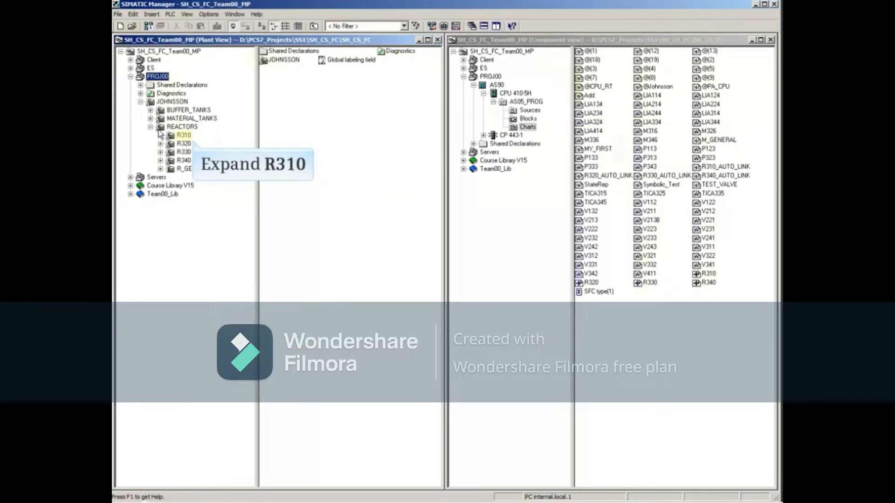
left_click(160, 134)
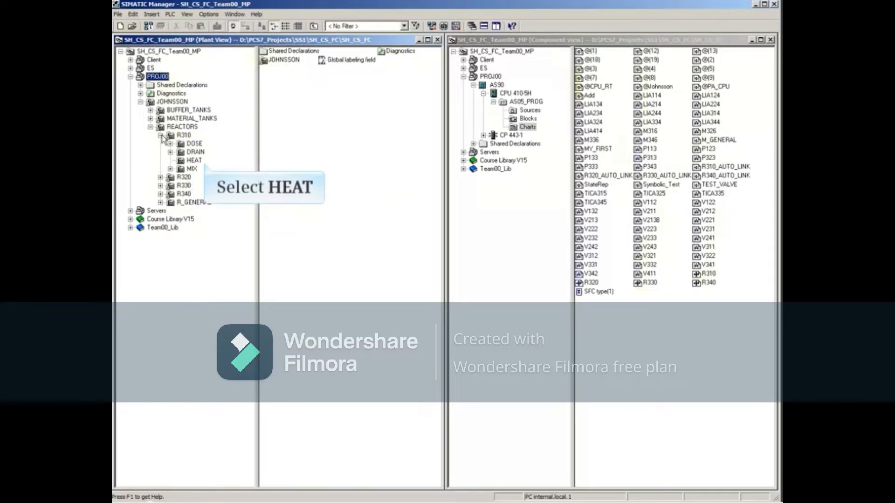
left_click(194, 160)
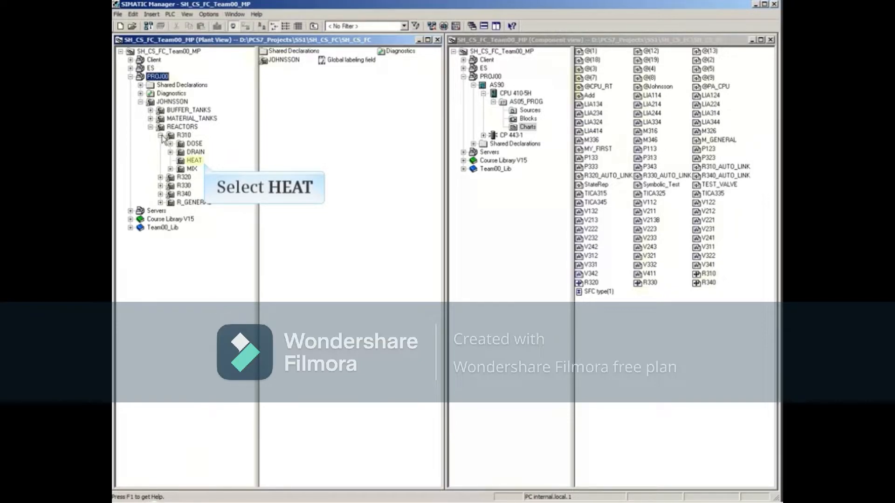
left_click(194, 161)
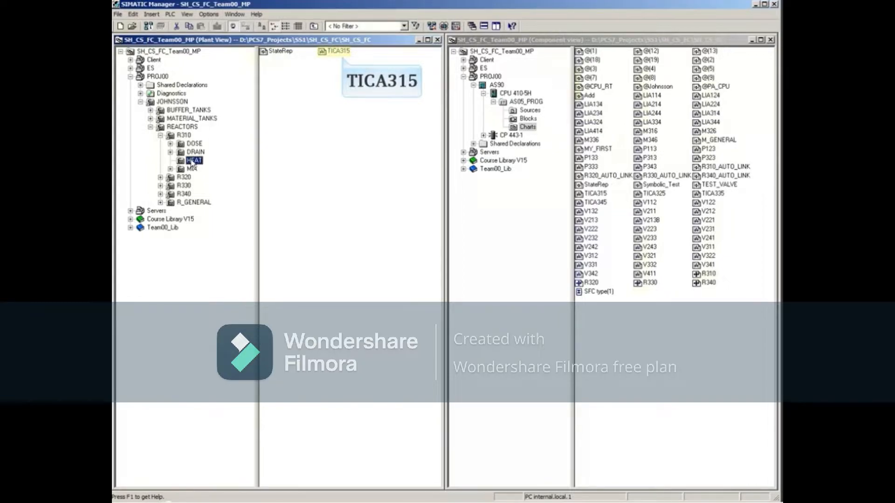
Step: Open the TICA315 chart from the HEAT unit in the CFC editor
right_click(336, 50)
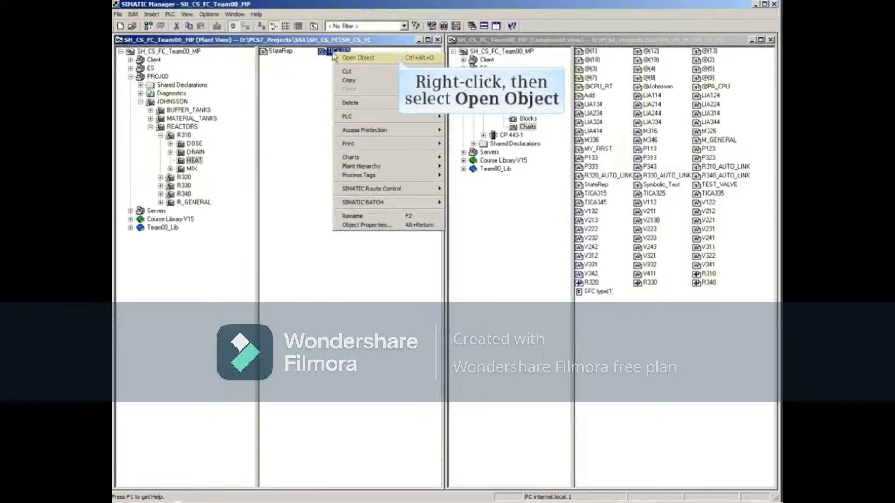
left_click(357, 58)
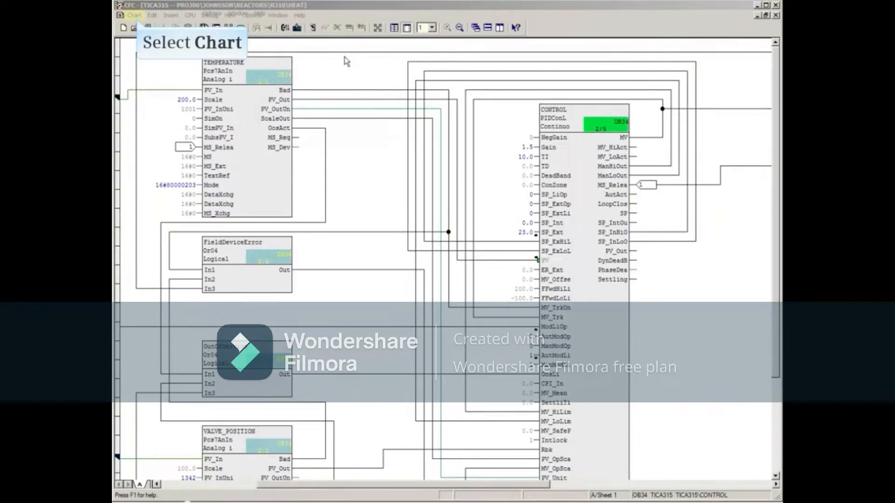
Step: Run Chart > Compile > Charts as Program for the active program
left_click(133, 15)
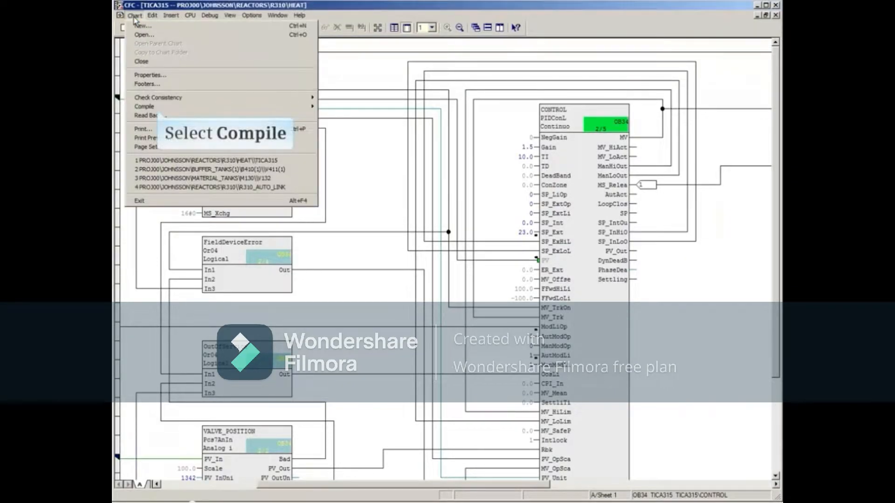
mouse_move(143, 107)
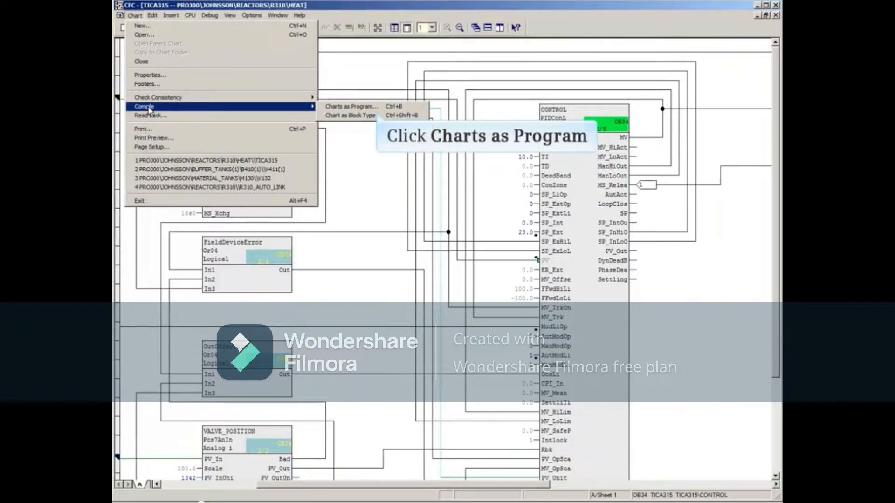
mouse_move(351, 107)
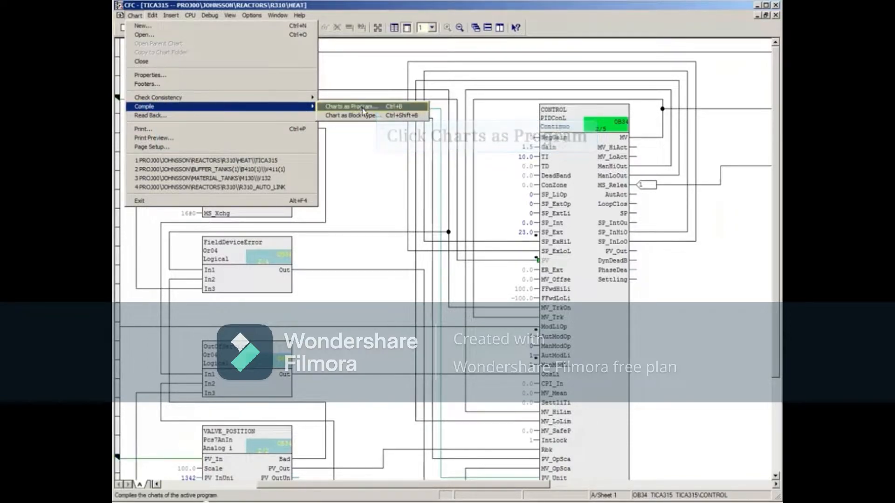
left_click(351, 106)
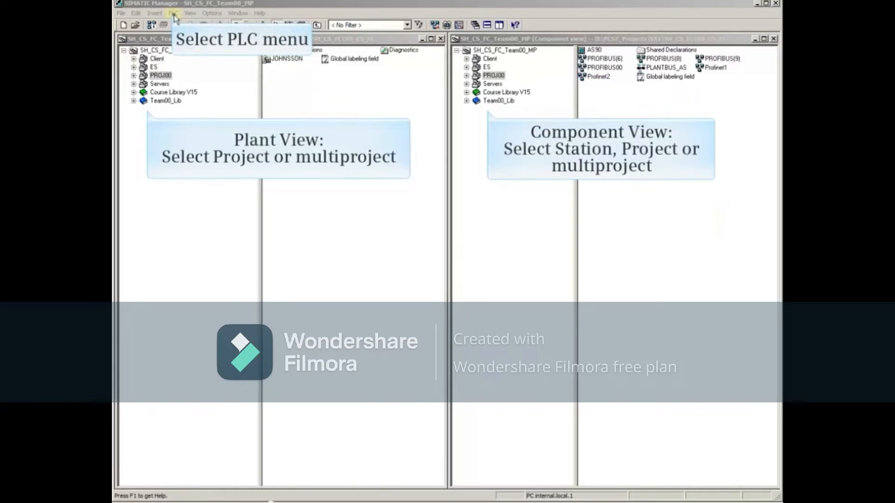
Step: Launch PLC > Compile and Download Objects for project PROJ00
left_click(174, 12)
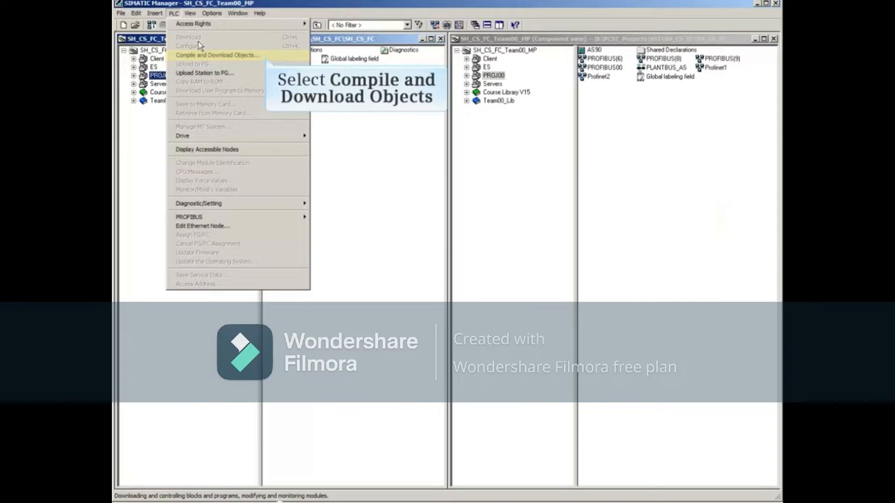
left_click(217, 55)
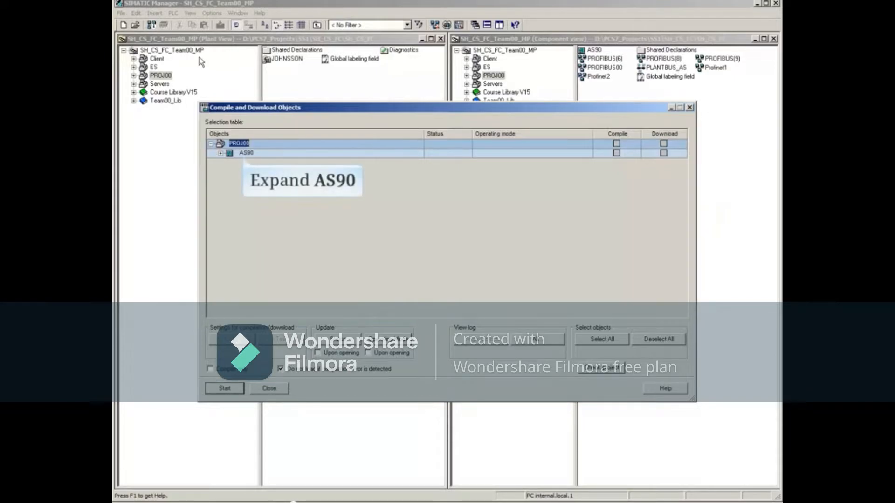
Step: Expand AS90 and its CPU 410-5H in the dialog and select the Charts entry
left_click(246, 152)
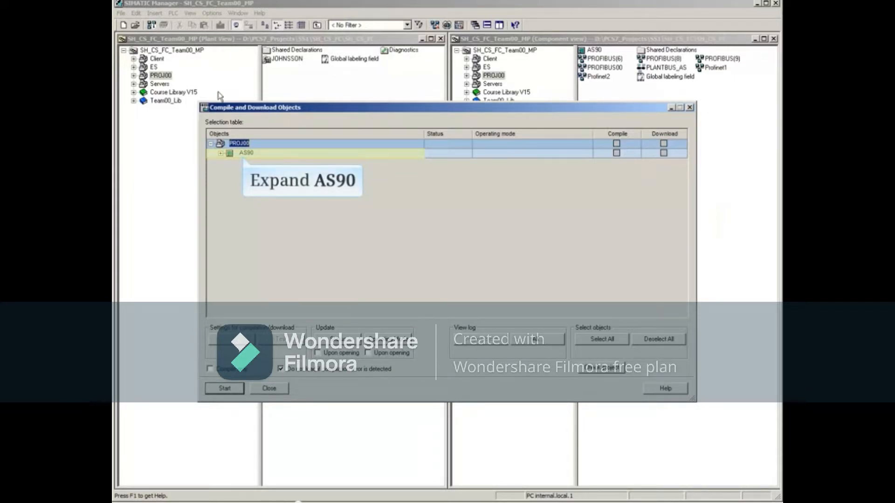
left_click(222, 152)
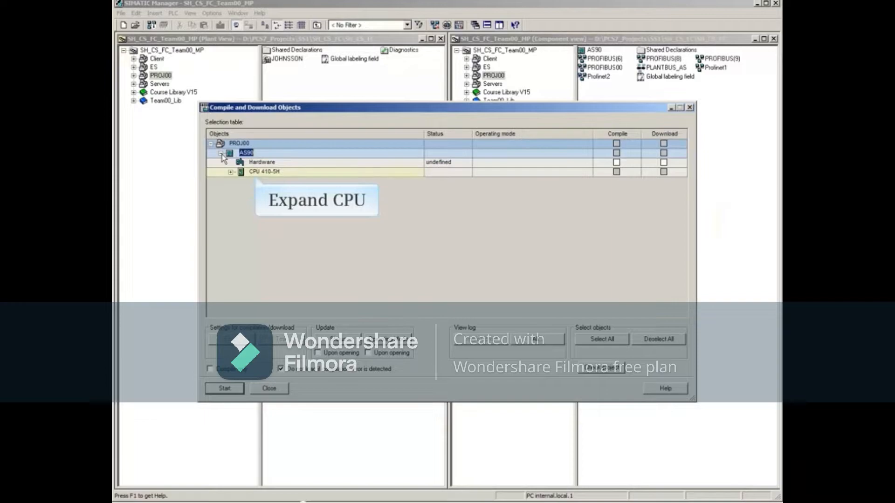
left_click(231, 171)
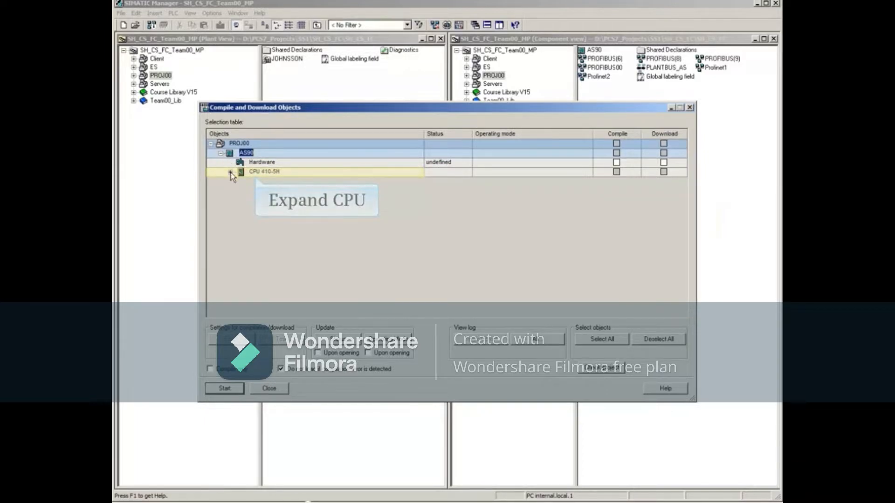
left_click(231, 172)
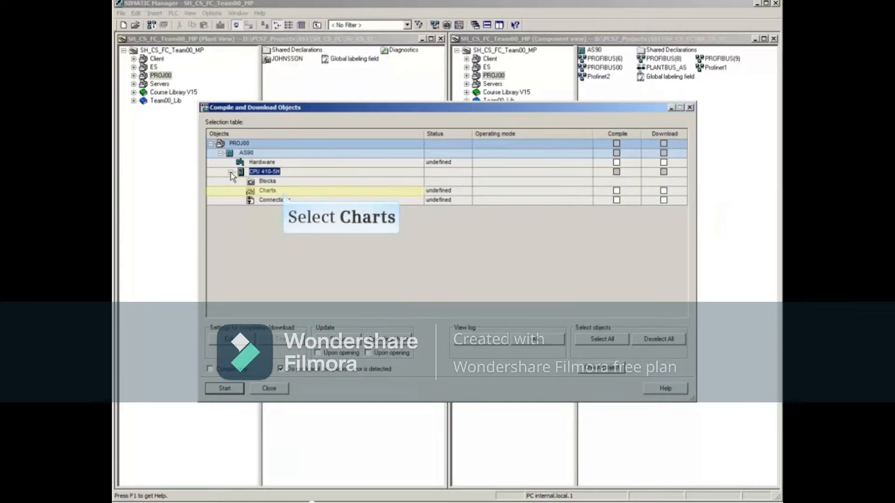
left_click(268, 190)
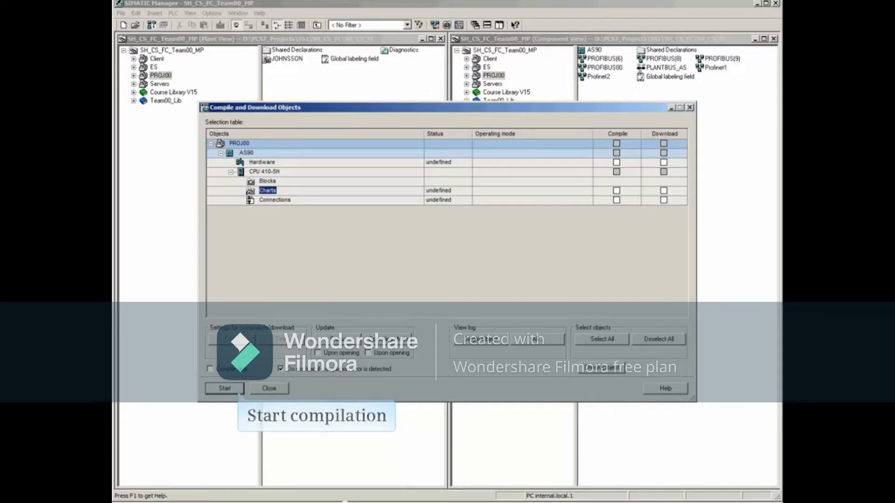
left_click(616, 190)
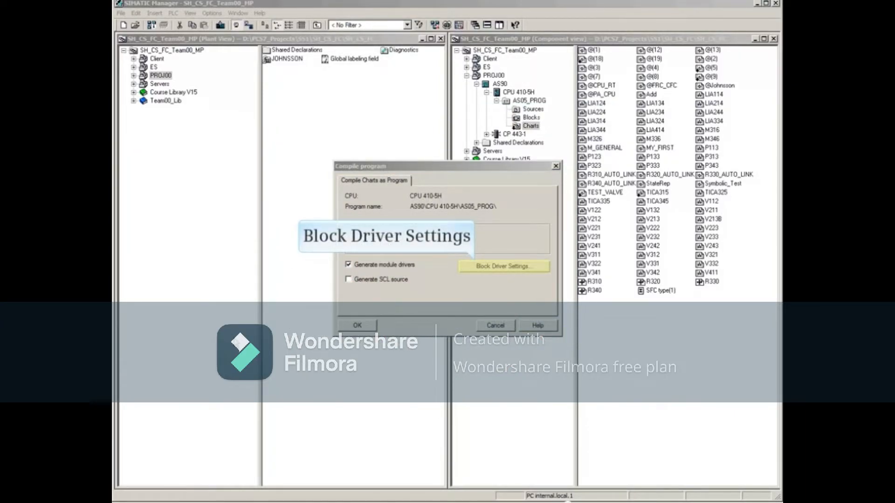
Step: Enter the module driver settings and cancel the library picker, leaving no additional library
left_click(503, 266)
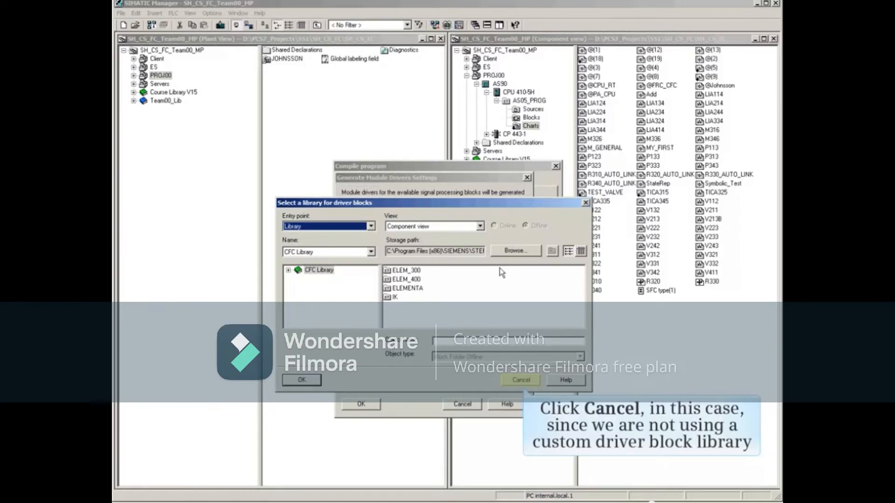
left_click(520, 380)
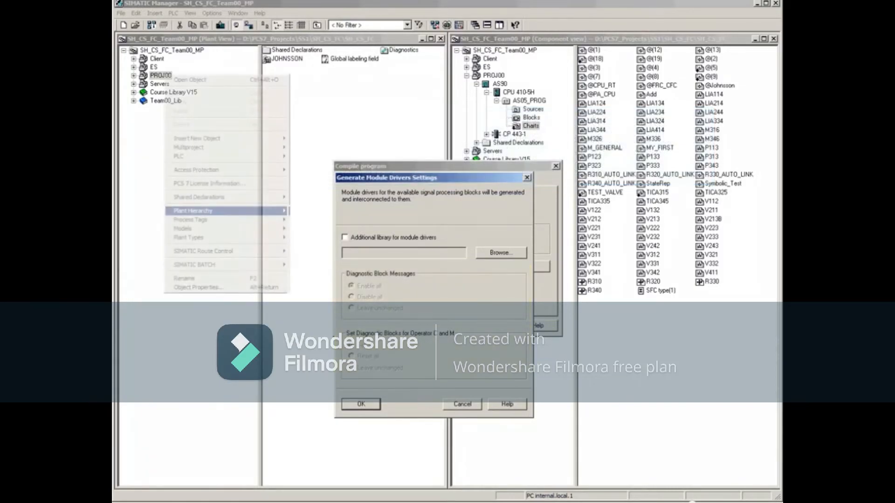
left_click(311, 212)
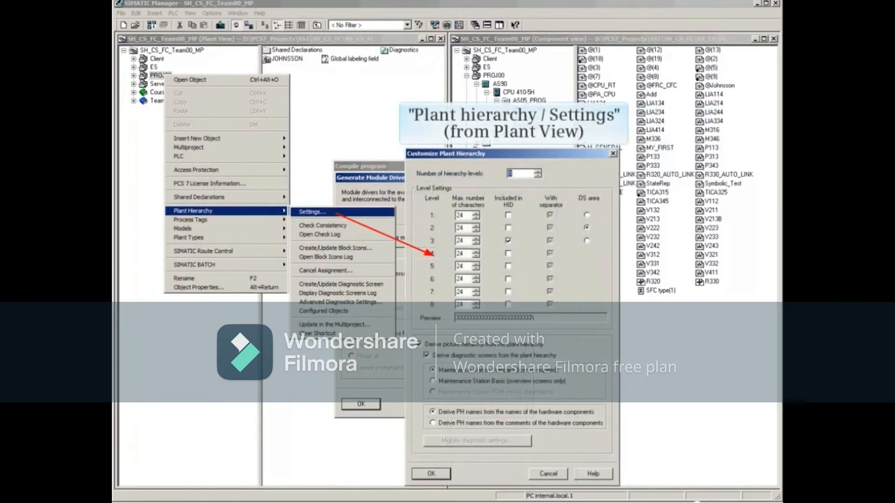
left_click(427, 355)
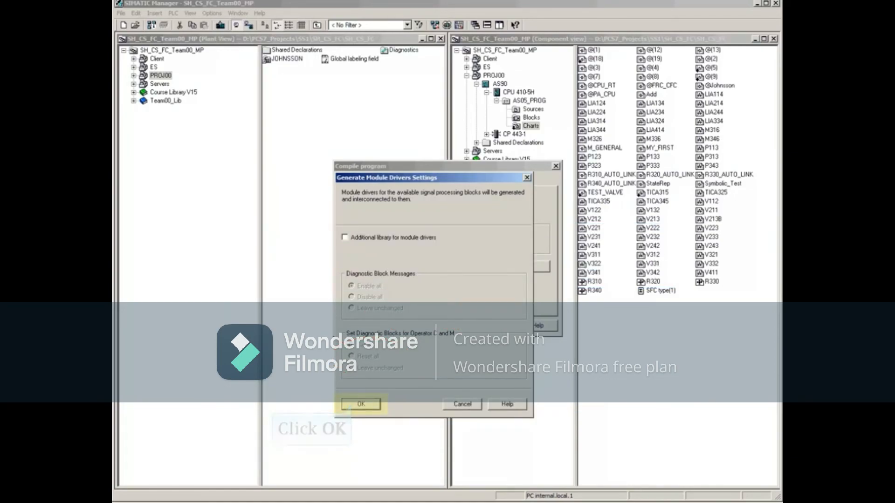
Step: Confirm the driver settings and the Compile program dialog to start module driver generation
left_click(360, 403)
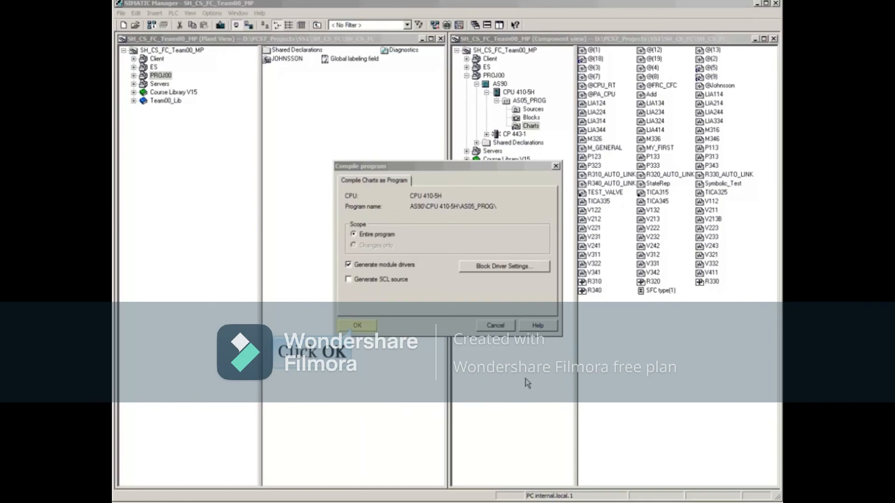
left_click(357, 325)
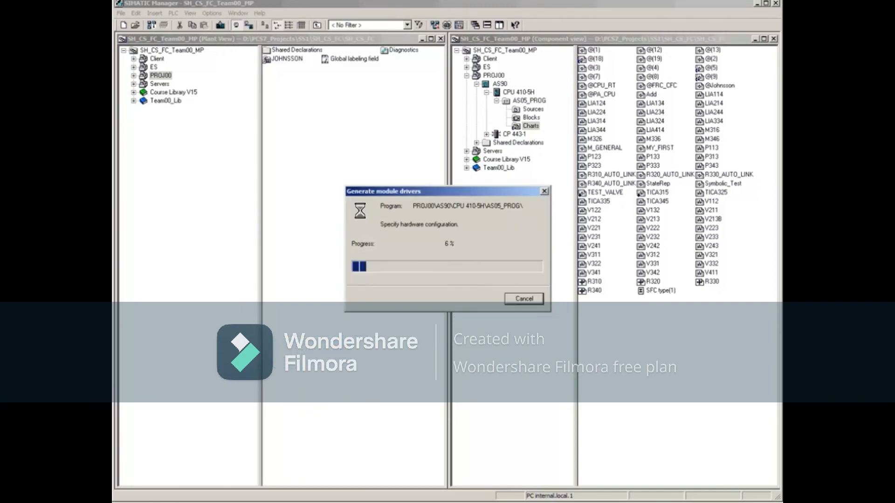